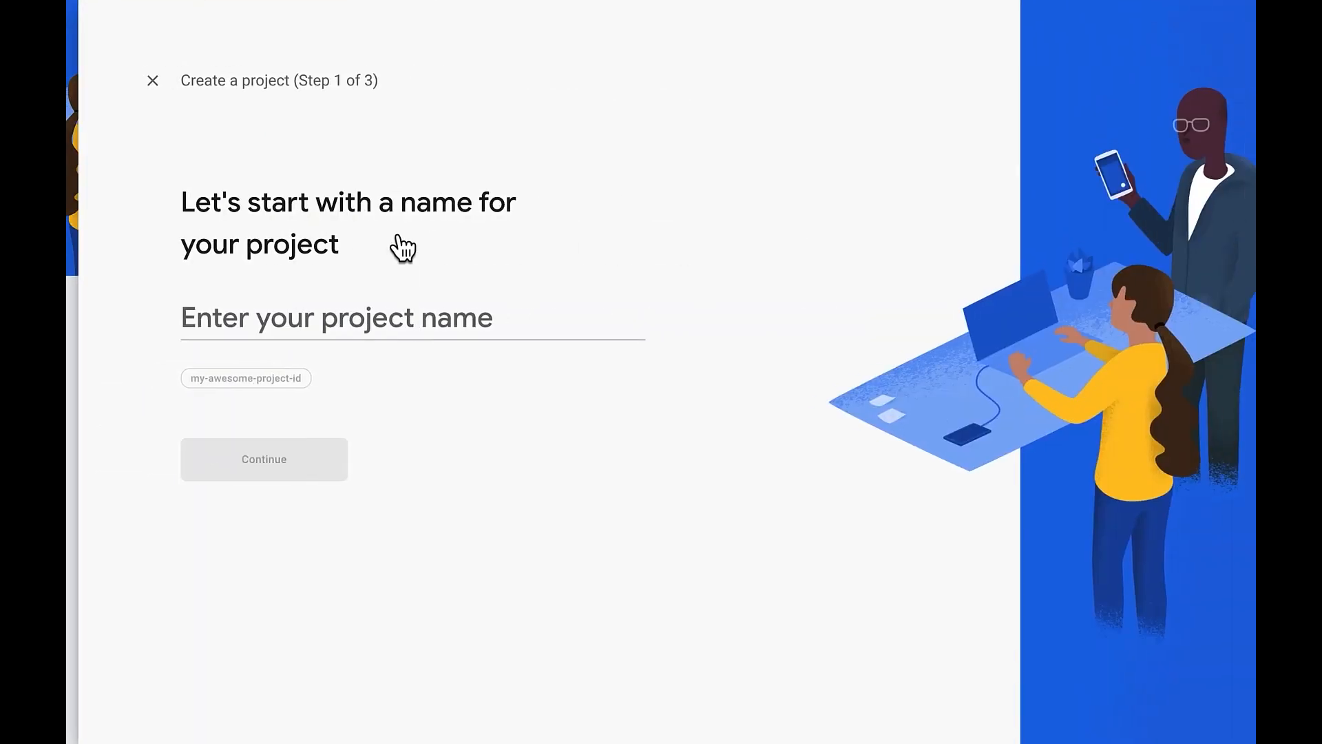
Start creating a new Firebase project and focus the project name field.
click(153, 80)
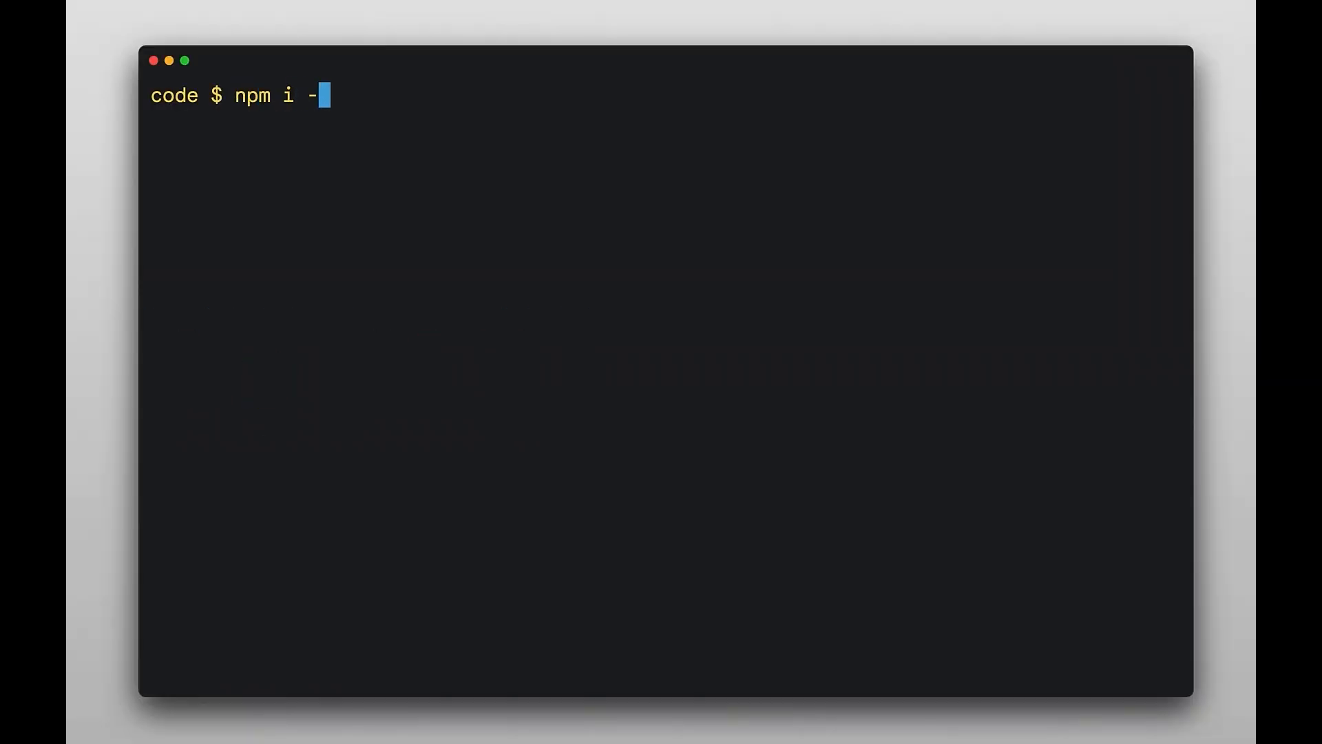
Run npm i -g firebase-tools, enable the webframeworks experiment, and npm i firebase in hosting.
text(g firebase-tools)
text(firebase experiments)
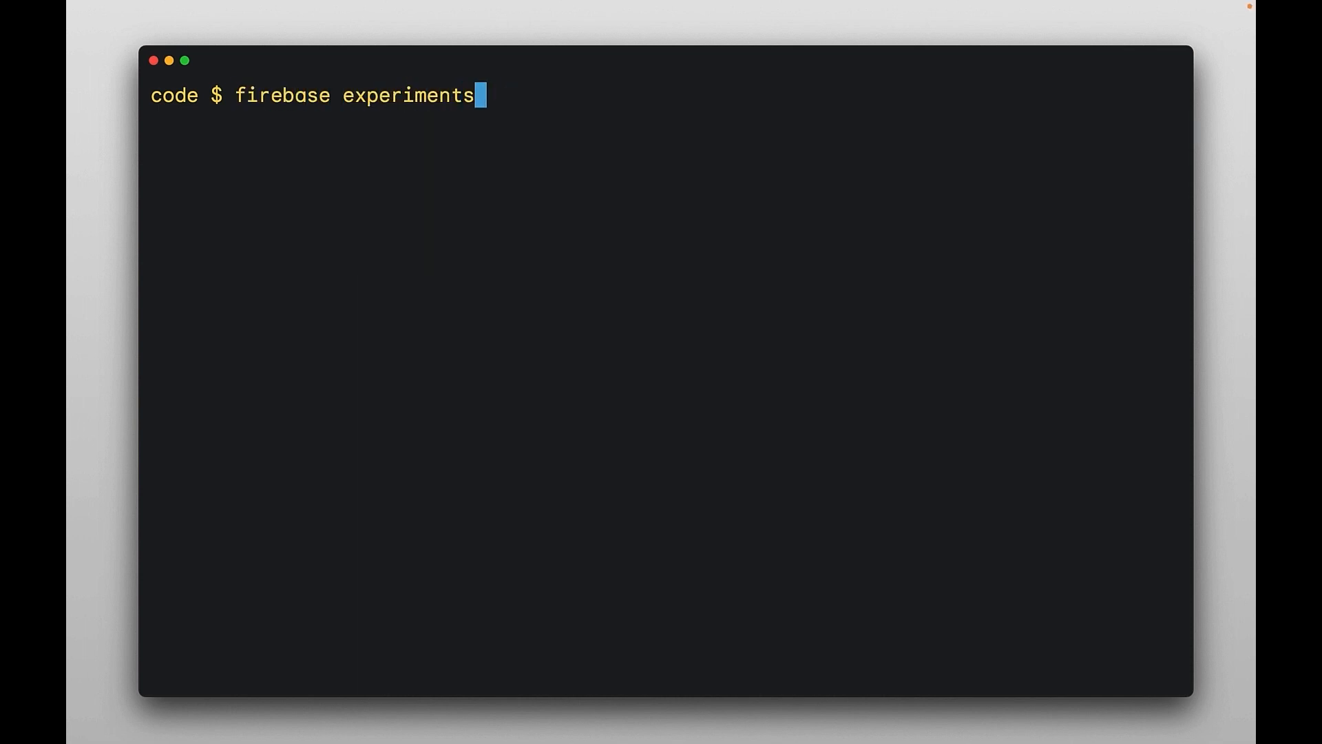
text(:enable webframework)
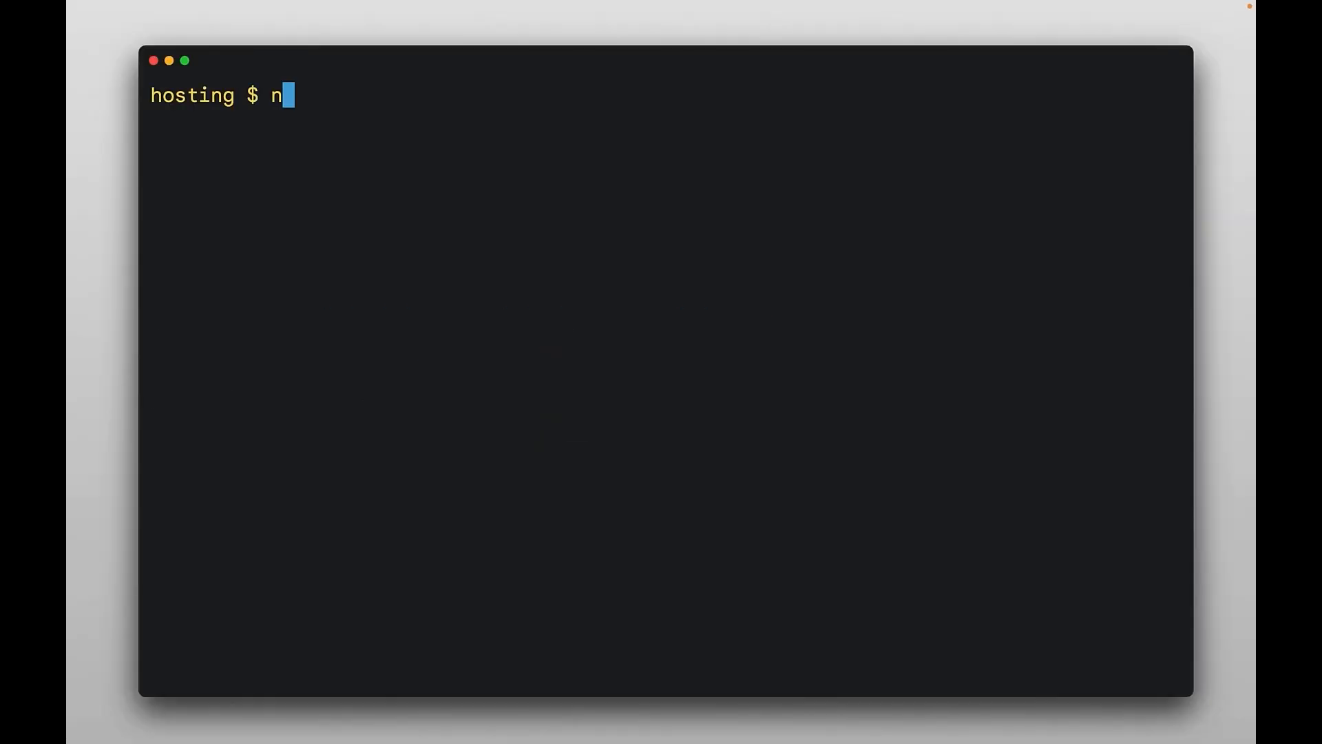
text(pm i firebase)
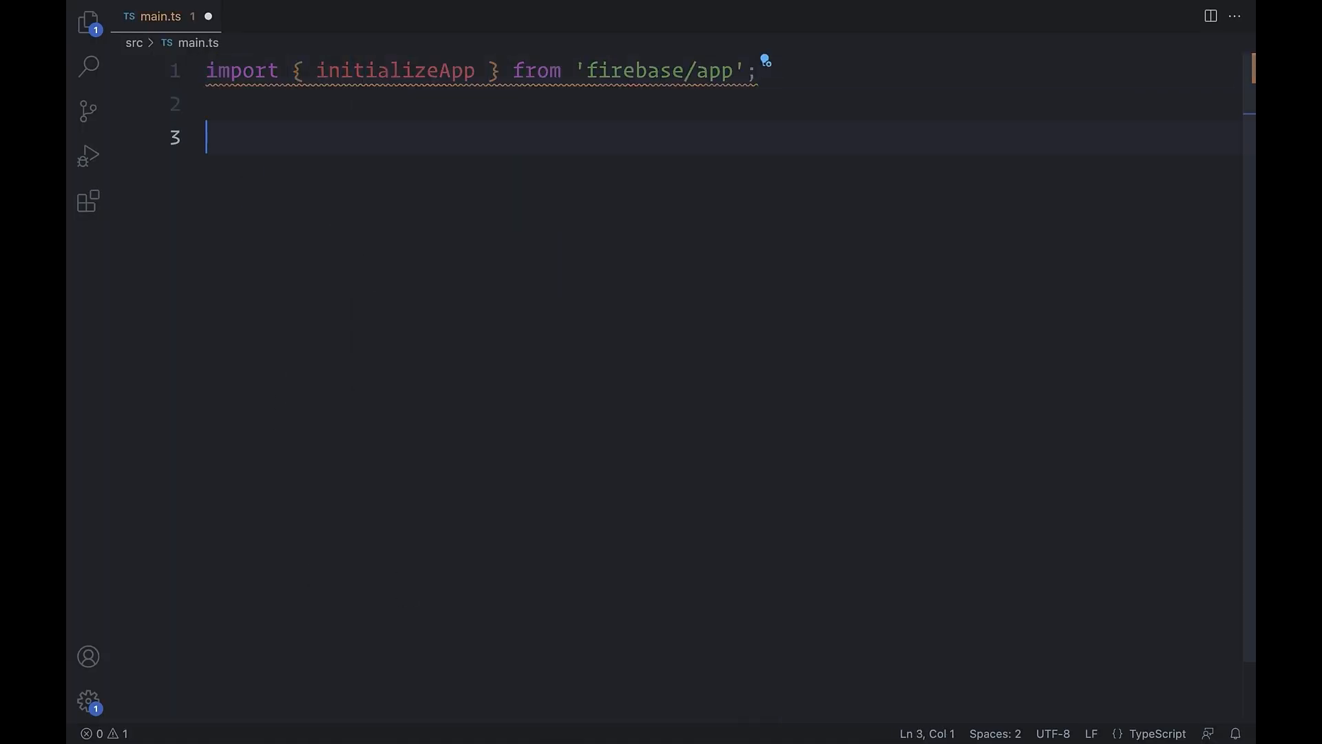
Add const app = initializeApp() below the firebase/app import in main.ts.
text(const app = initializeApp())
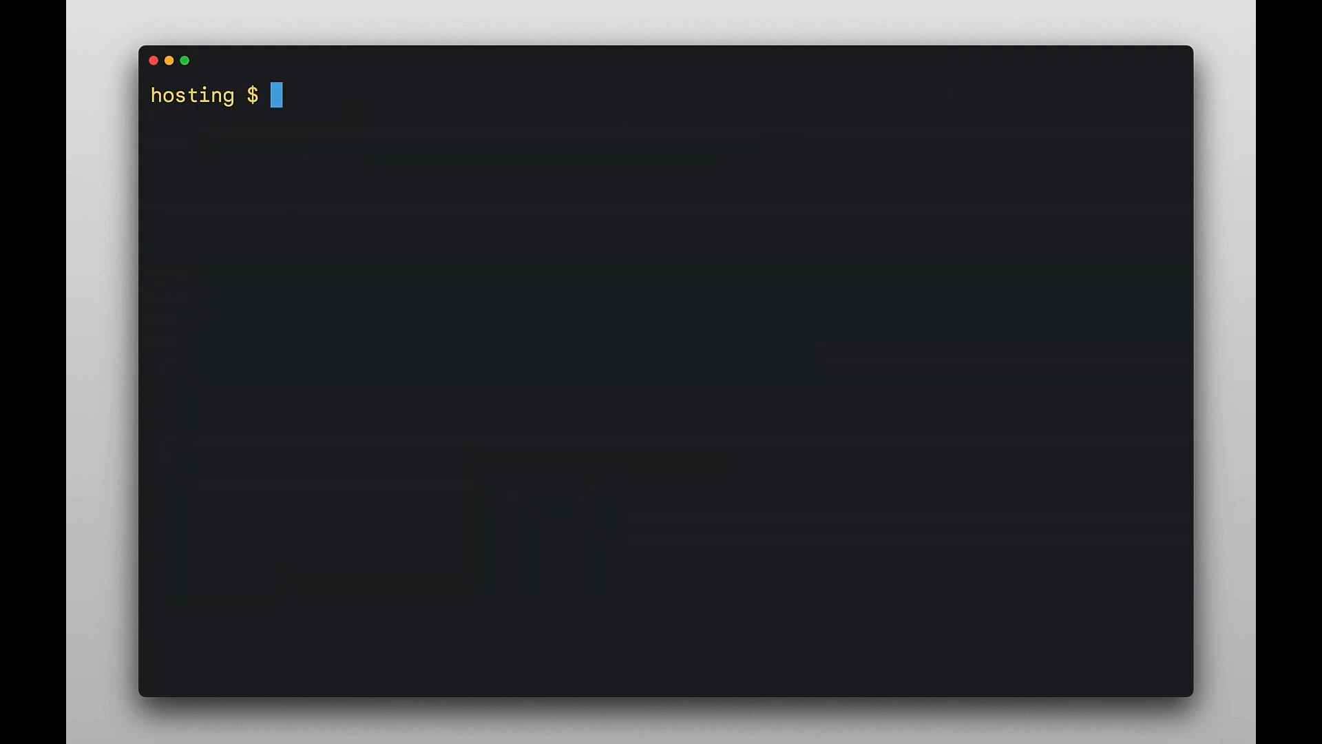
Run a firebase command autocompleted from 'firebase e' in the hosting folder.
text(firebase e)
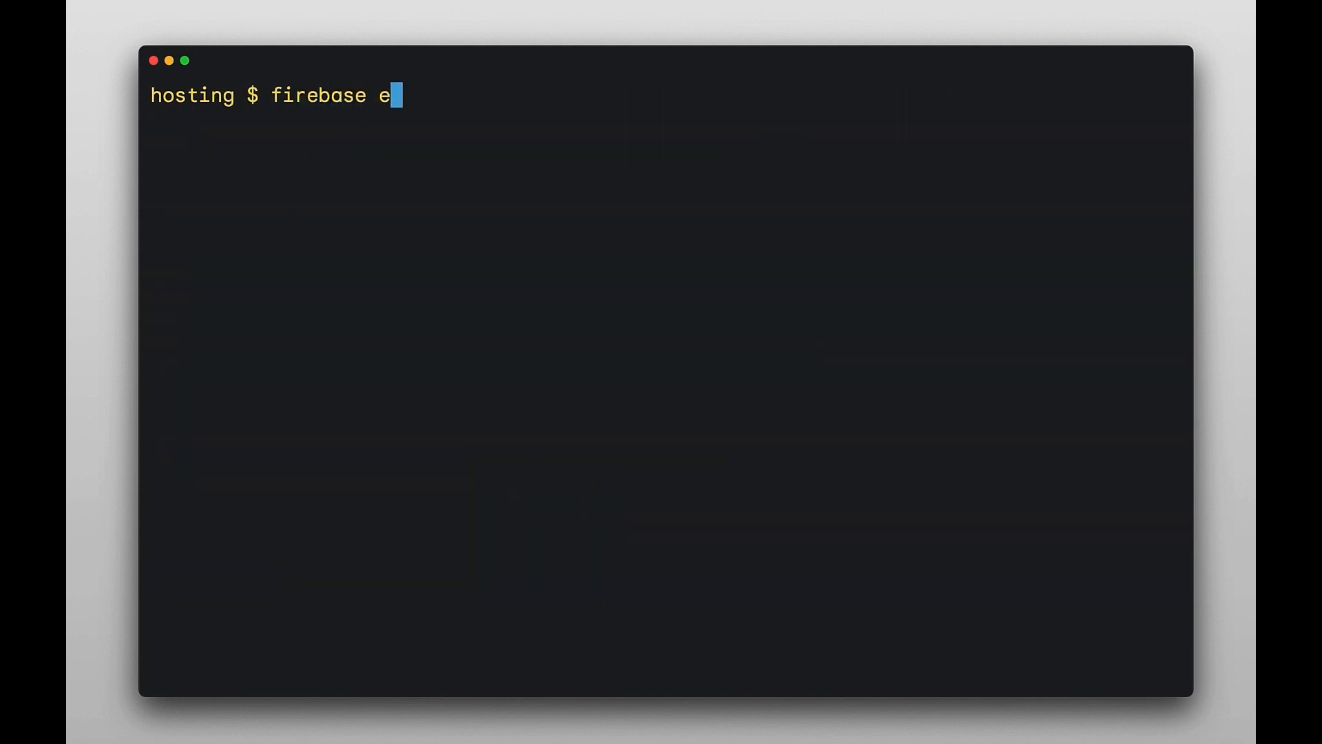
key(enter)
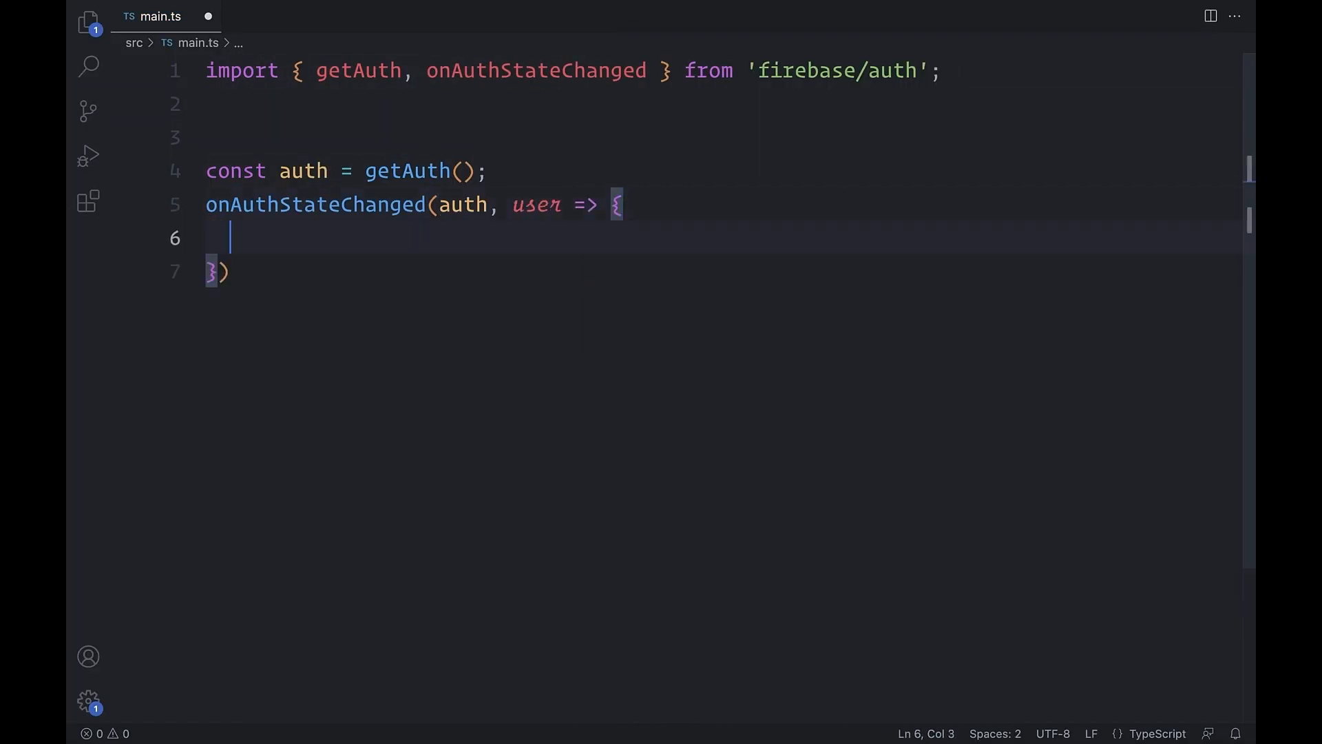
Log { user } in onAuthStateChanged, call signInAnonymously(auth), and comment 'Noooooo dont do this!!!' over the awaited version.
text(console.log({ user });)
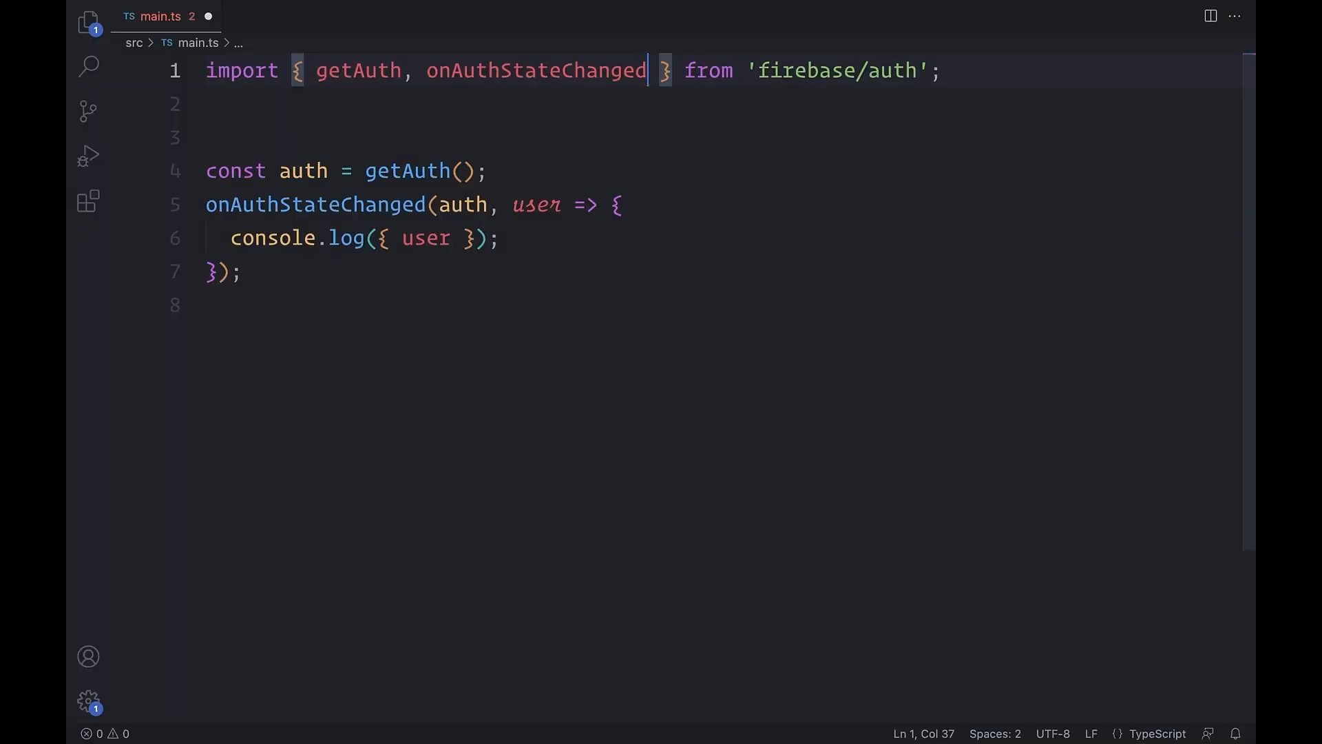
text(, signInAnonymously)
text(signInAnonymously(auth);)
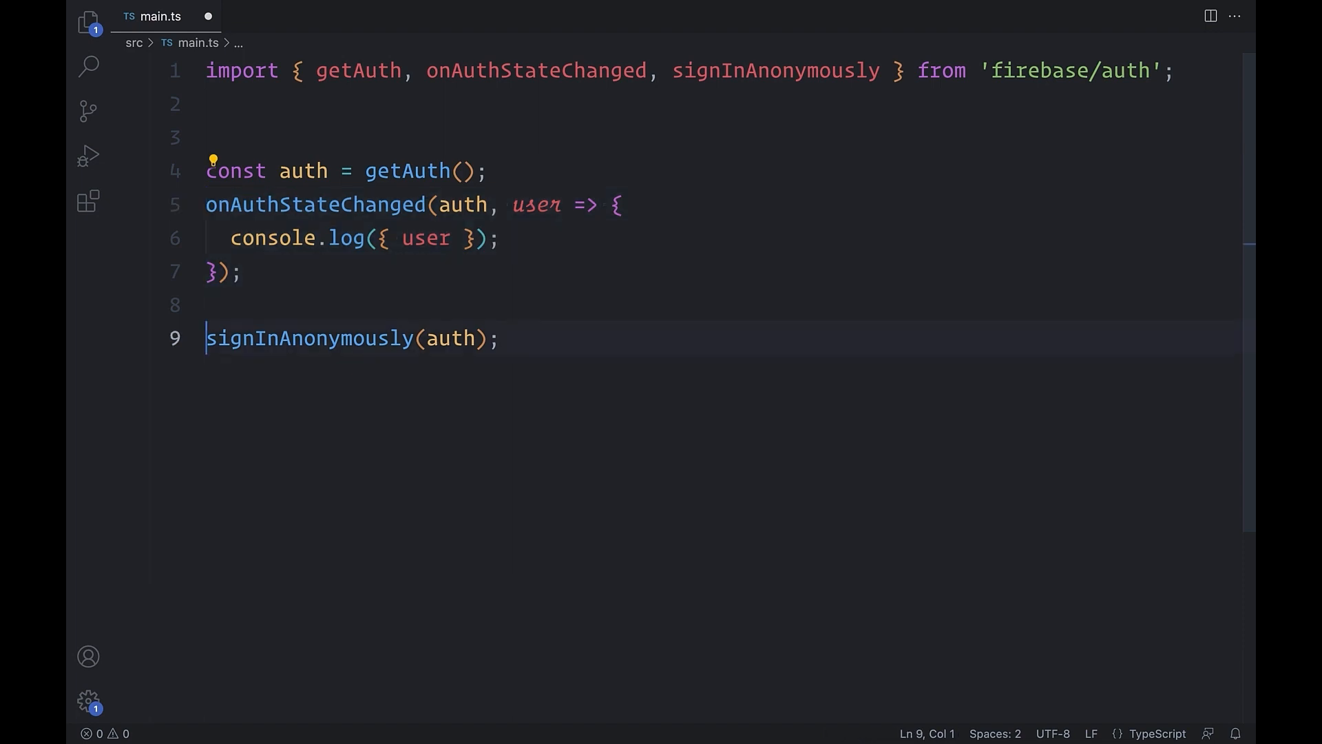
text(const user =)
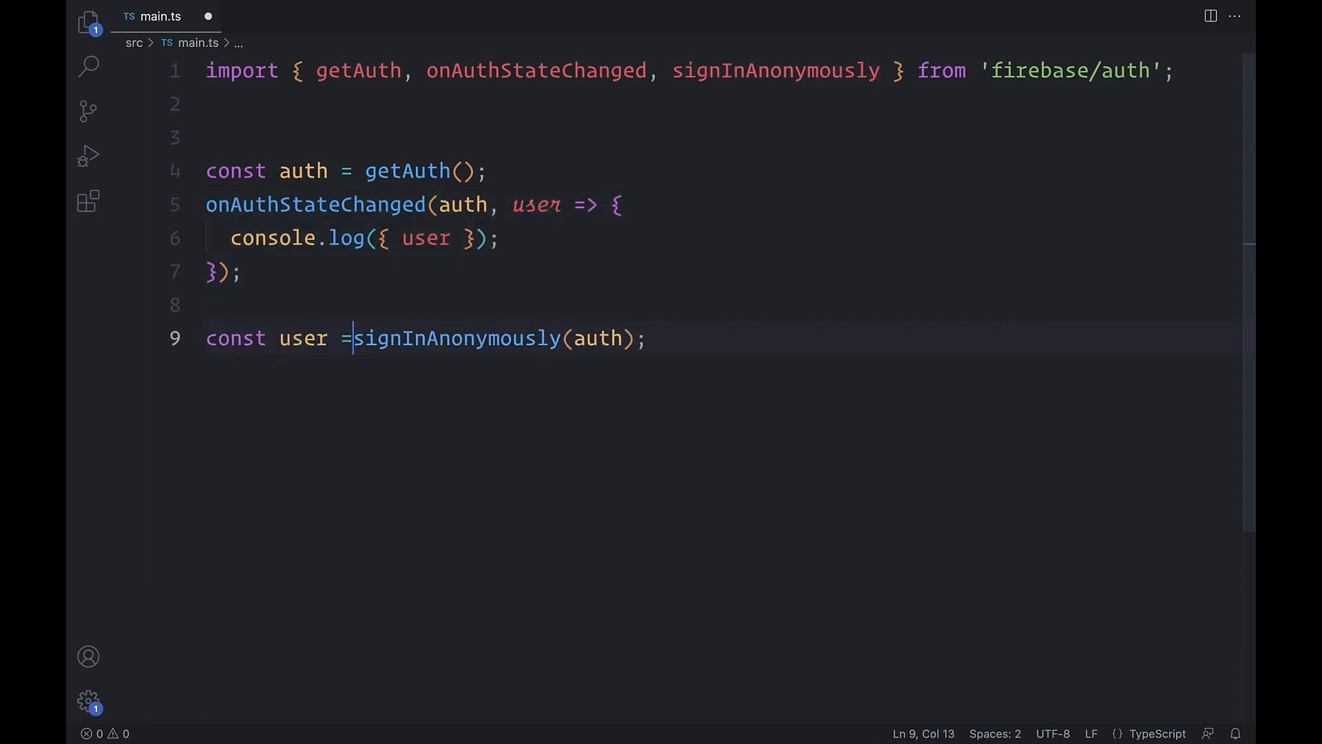
text(//)
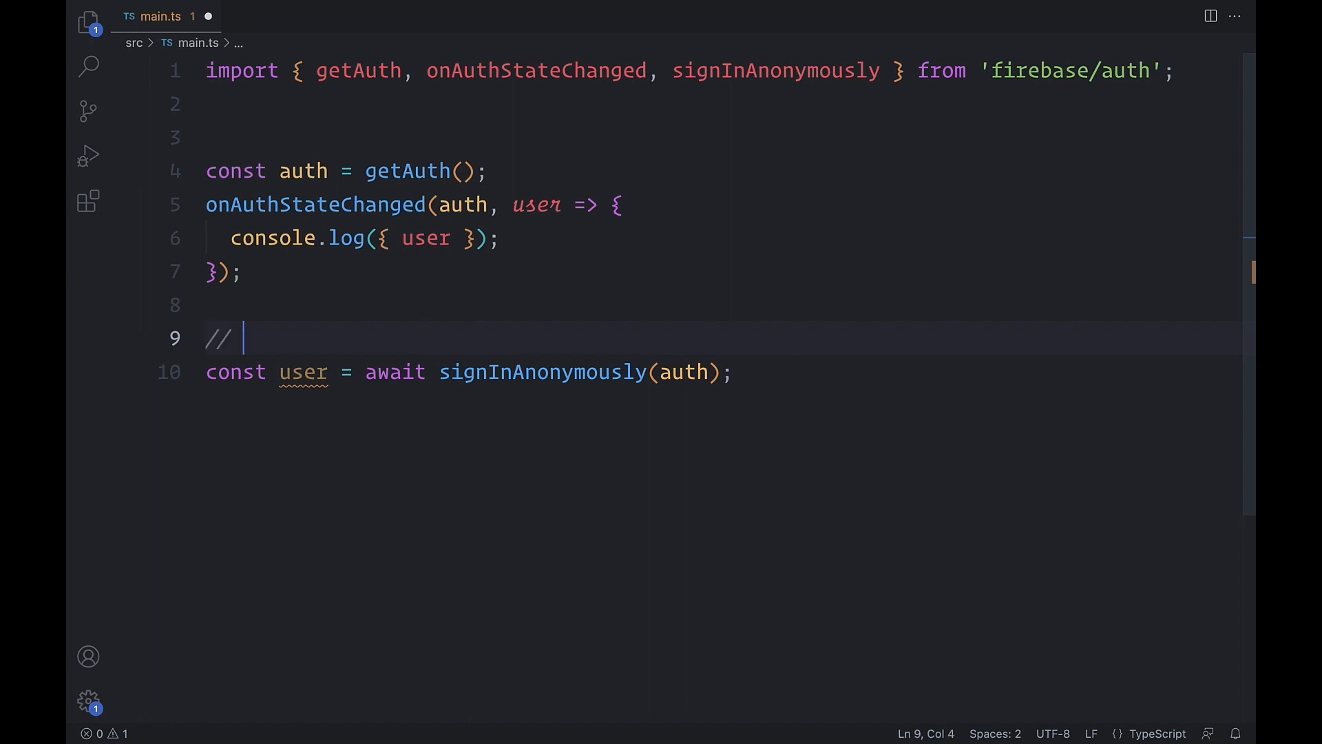
text(Noooooo dont do this!!!)
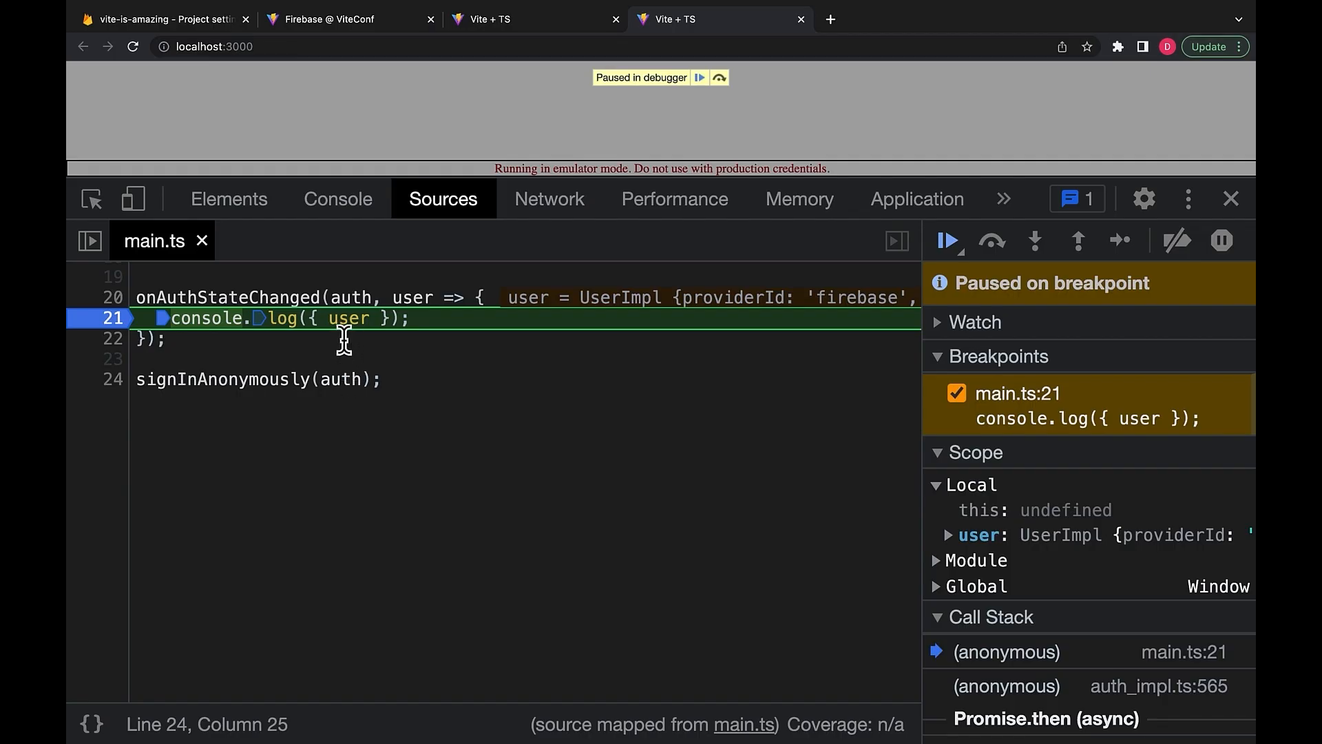
mouse_move(347, 318)
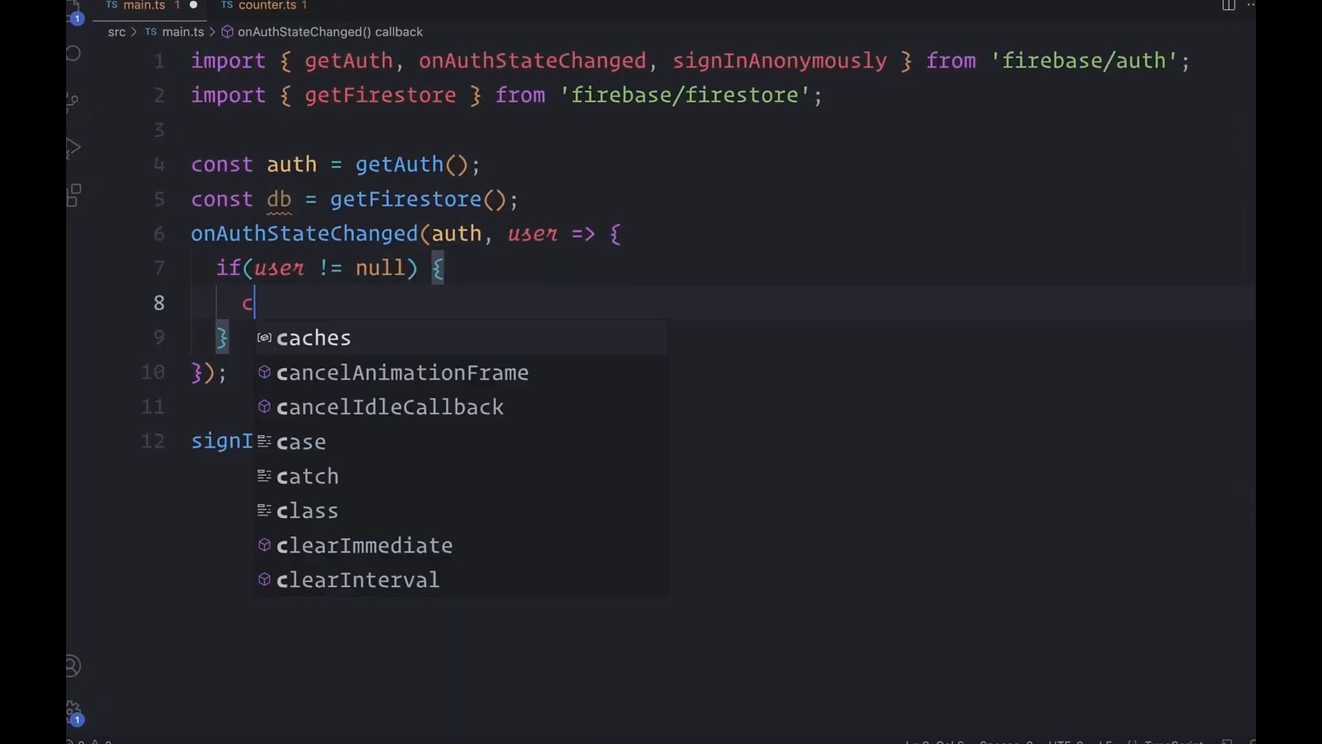
Create userRef for cases/${user.uid}, addDoc 'Vite is amazing!!!!', and render synced messages via onSnapshot.
text(onst userRef = collection(db, `case)
text(addDoc(userRef, { message: 'Vite is )
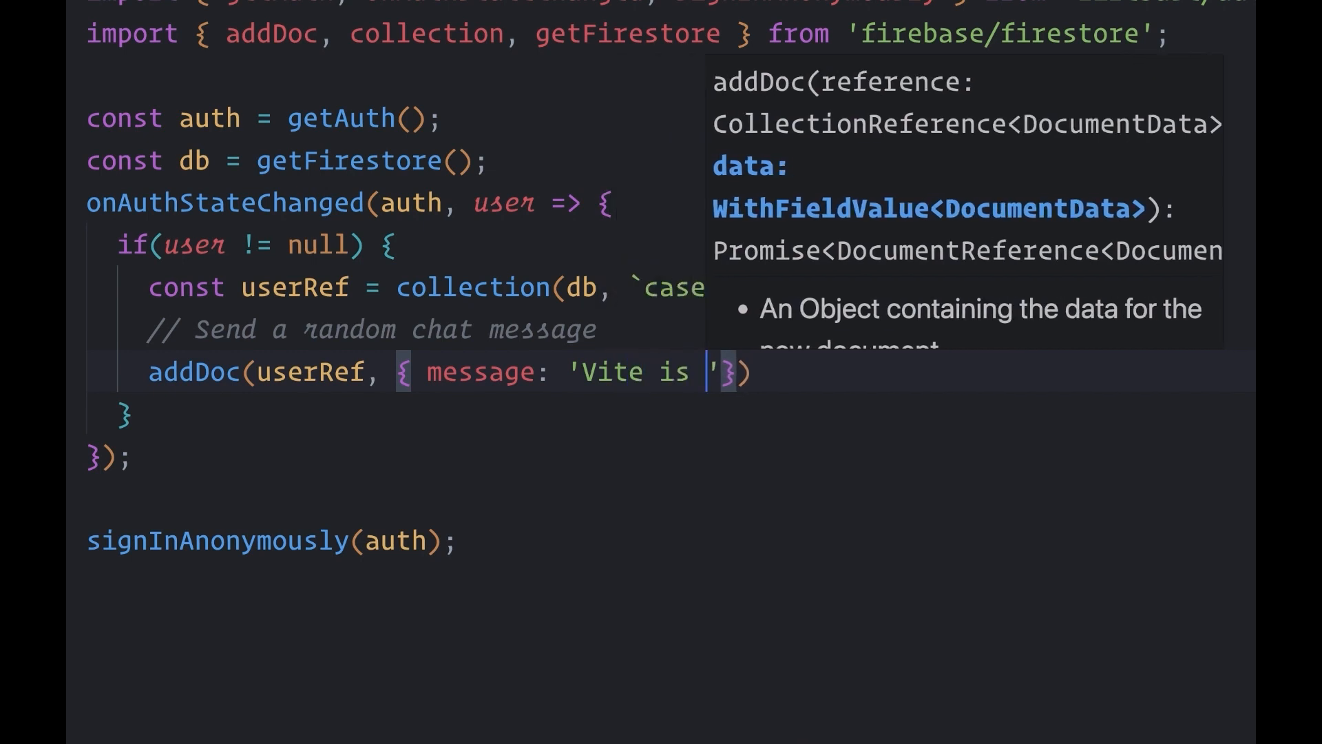
text(amazing!!!!)
text(onSnapshot(userRef, snapshot => {)
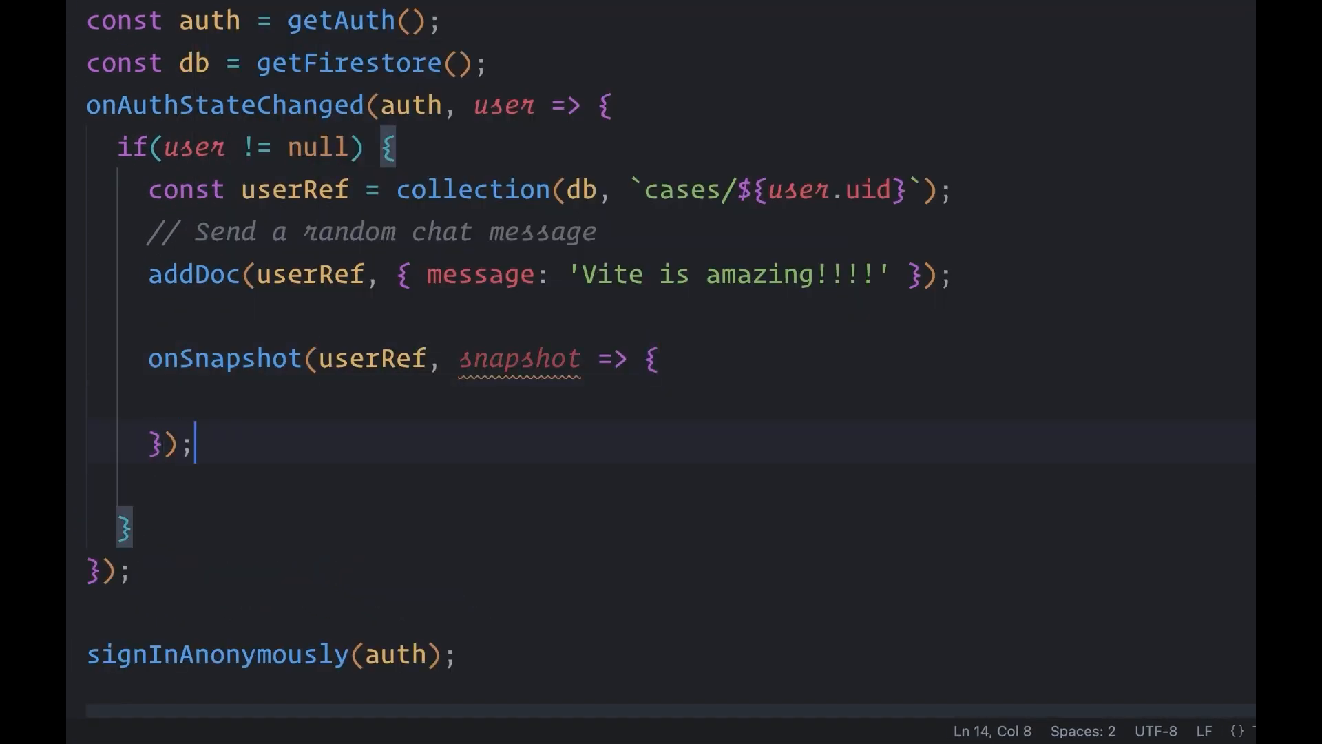
text(// S)
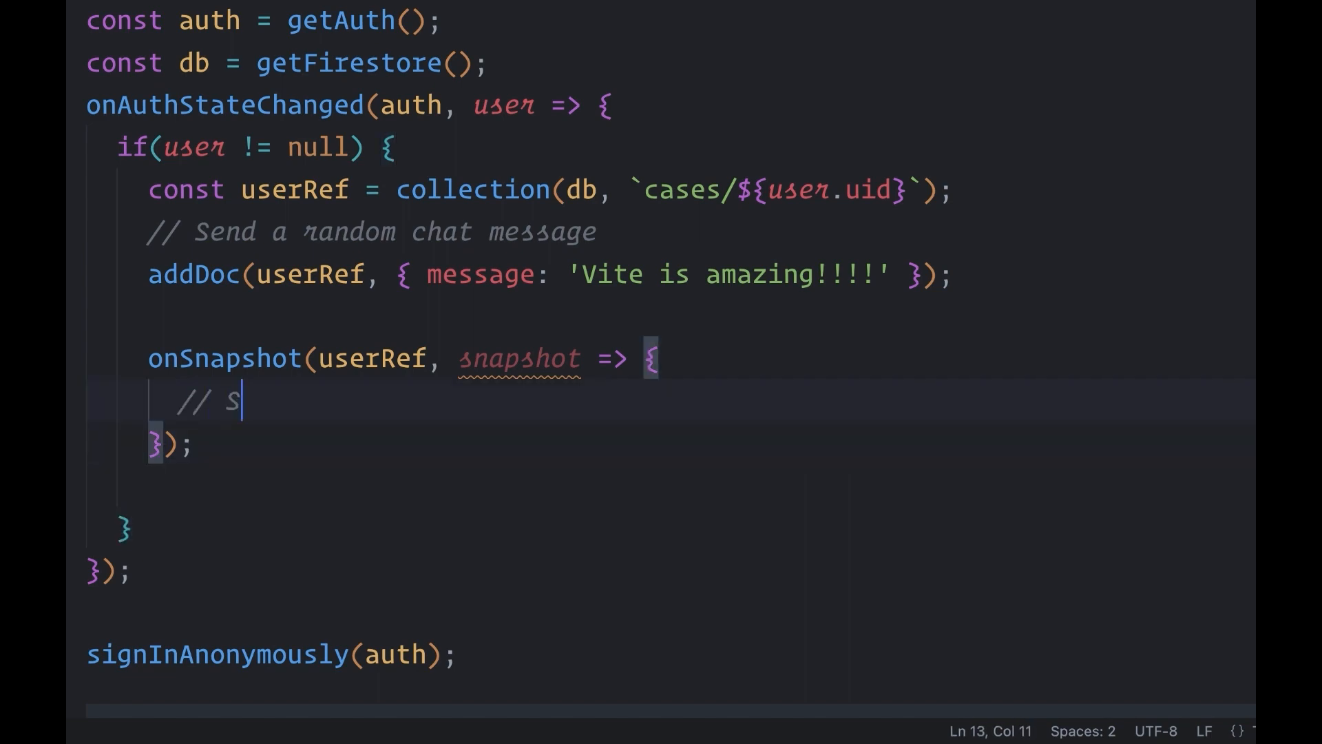
text(co)
text(// return <Messages)
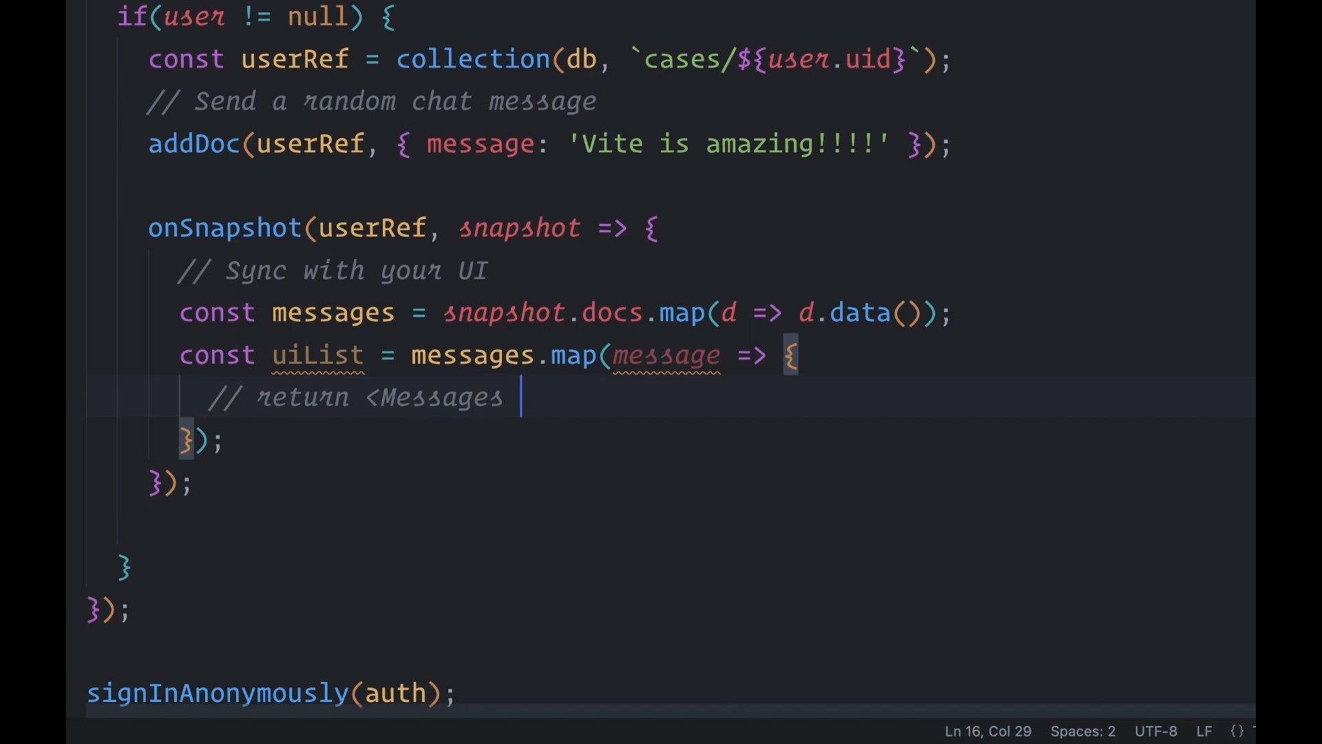
text(message={message} />)
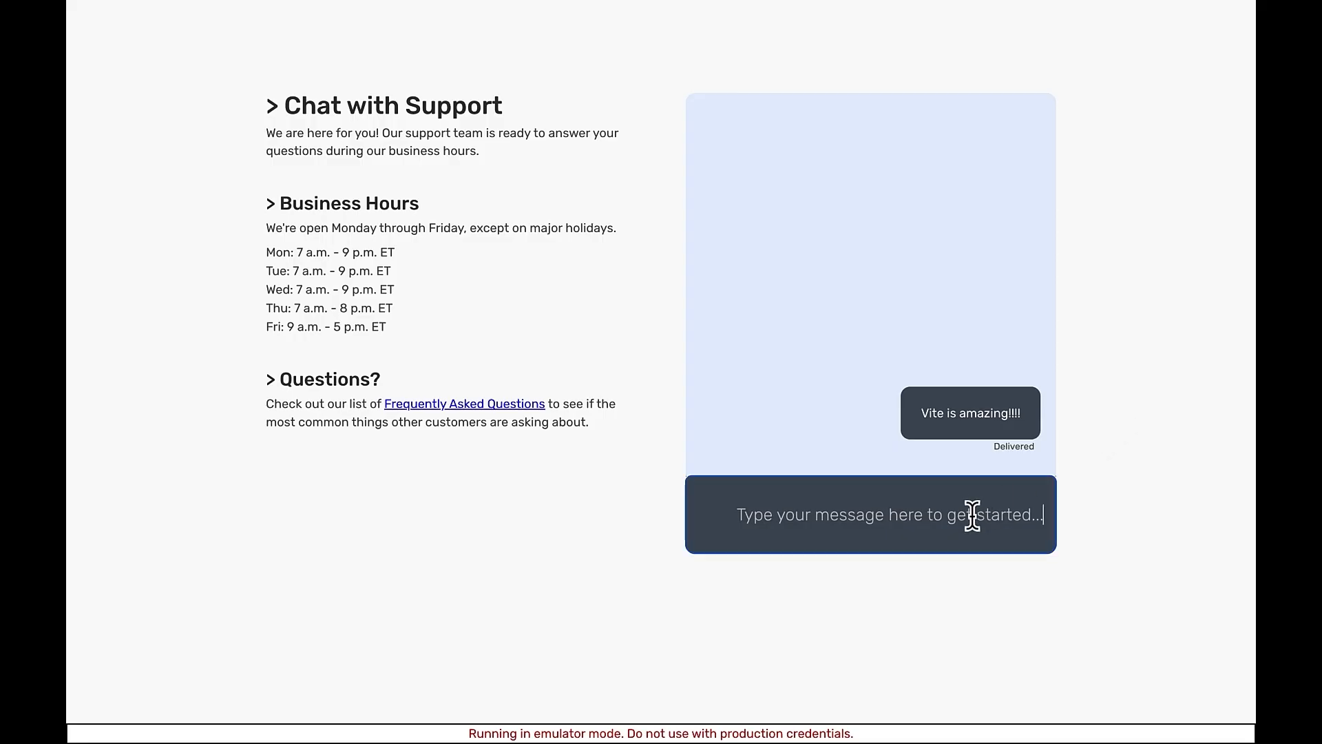
Reply 'ikr' in the localhost support chat.
text(ikr)
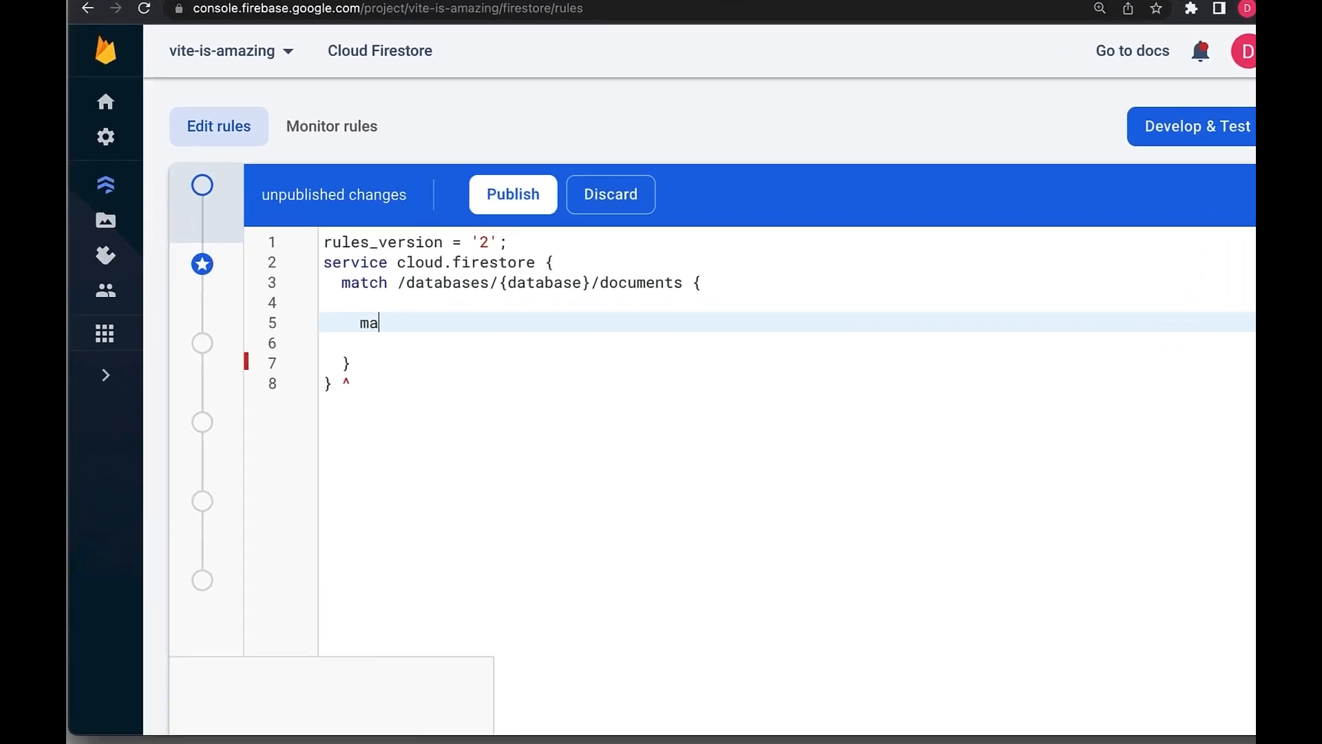
Add match /cases/{uid} with allow read: if true and allow write: if request.auth.uid == uid, then publish.
text(tch /cases/{uid} {)
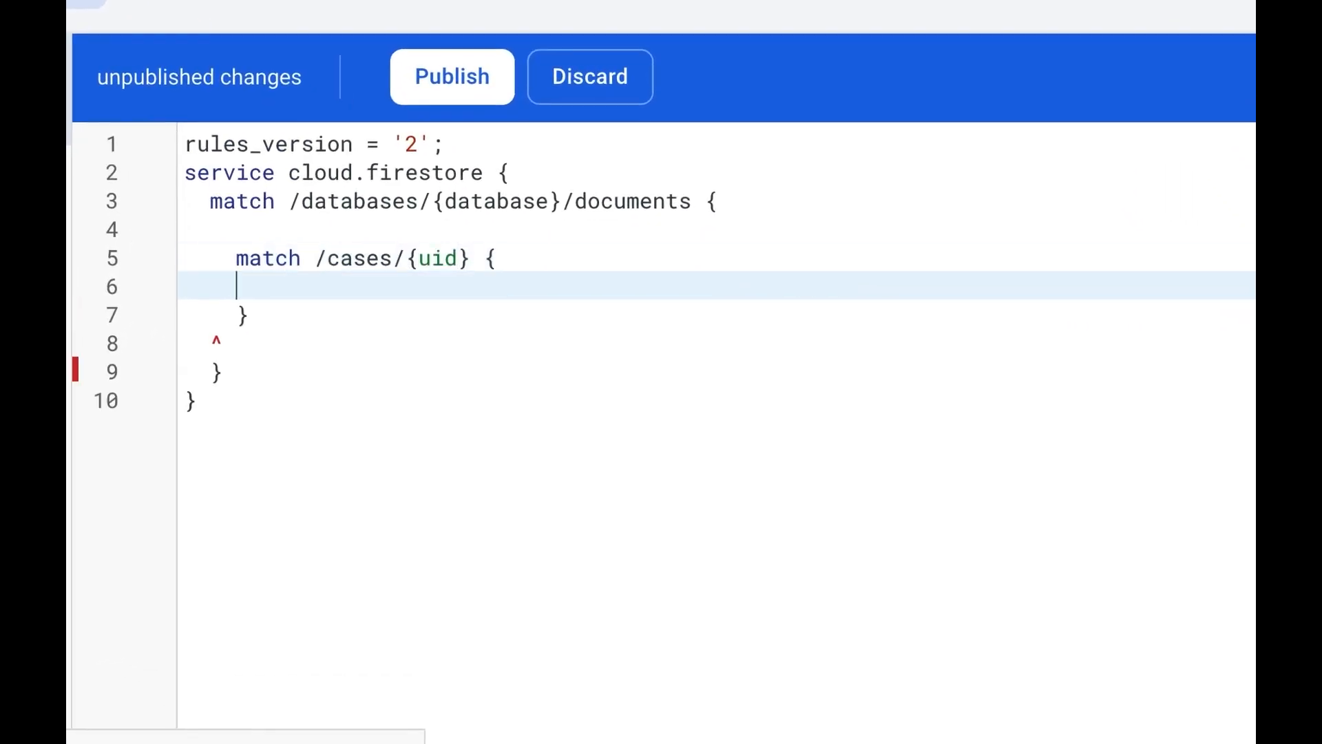
text(// This is like a router: cases/:uid)
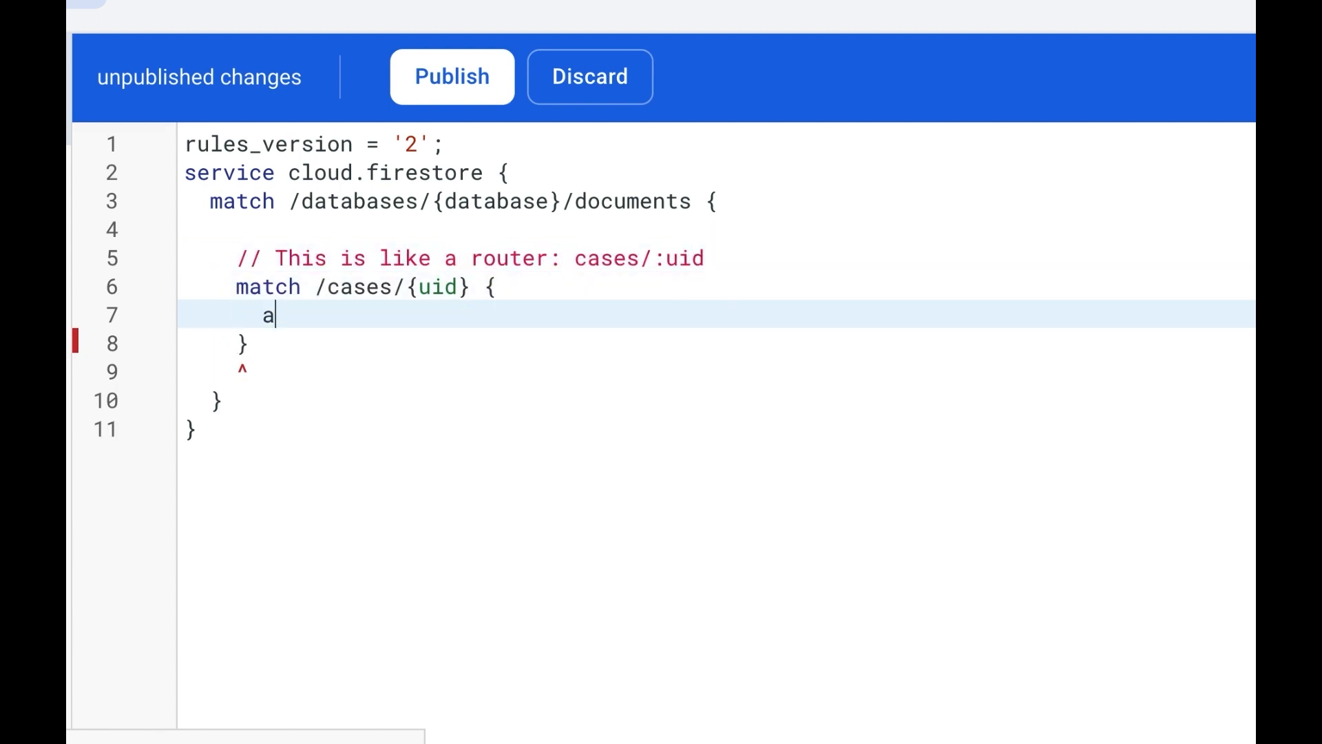
text(llow read:)
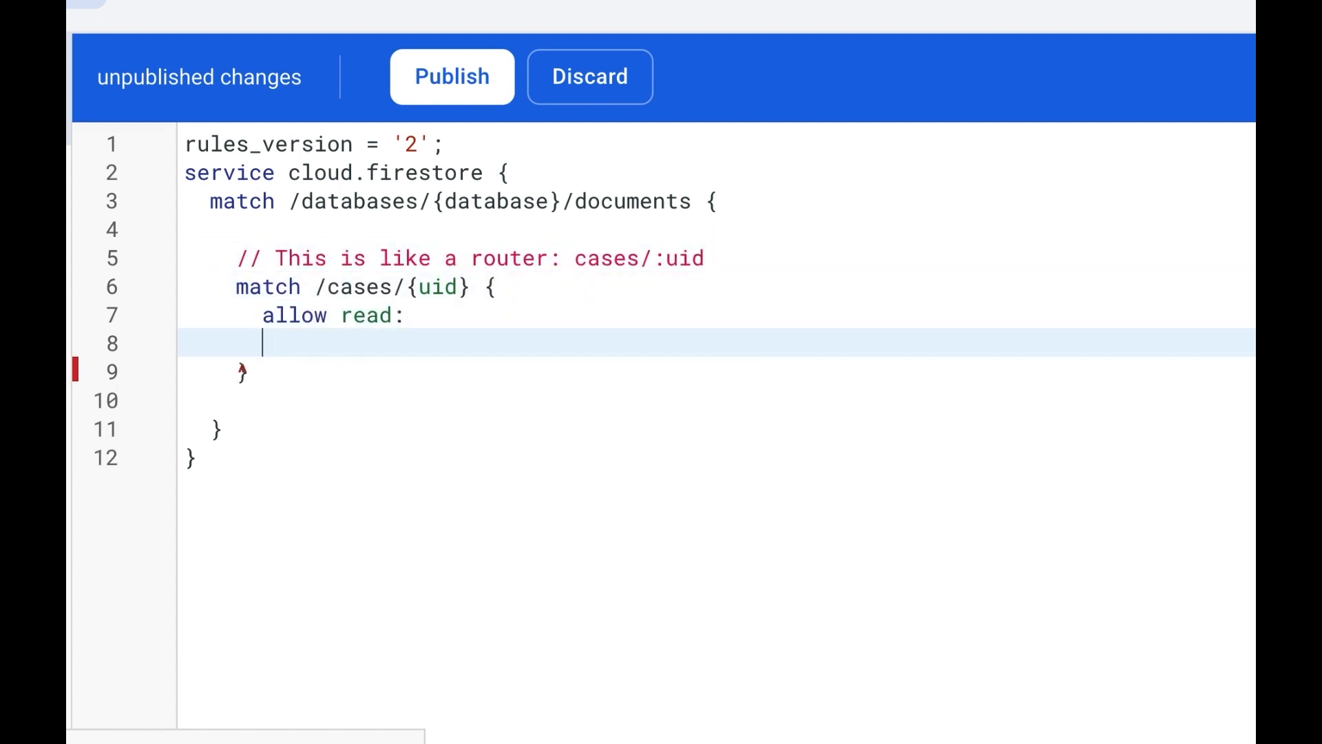
text(allow write:)
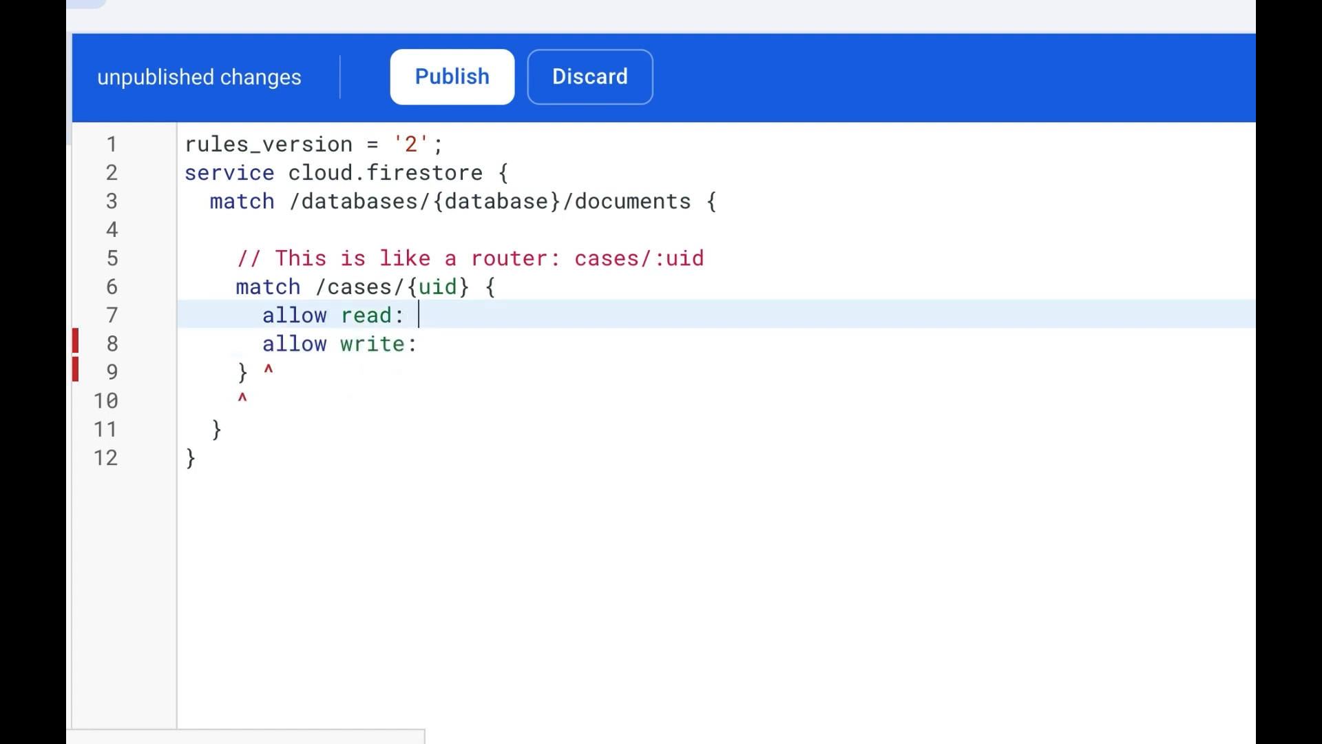
text(if true;)
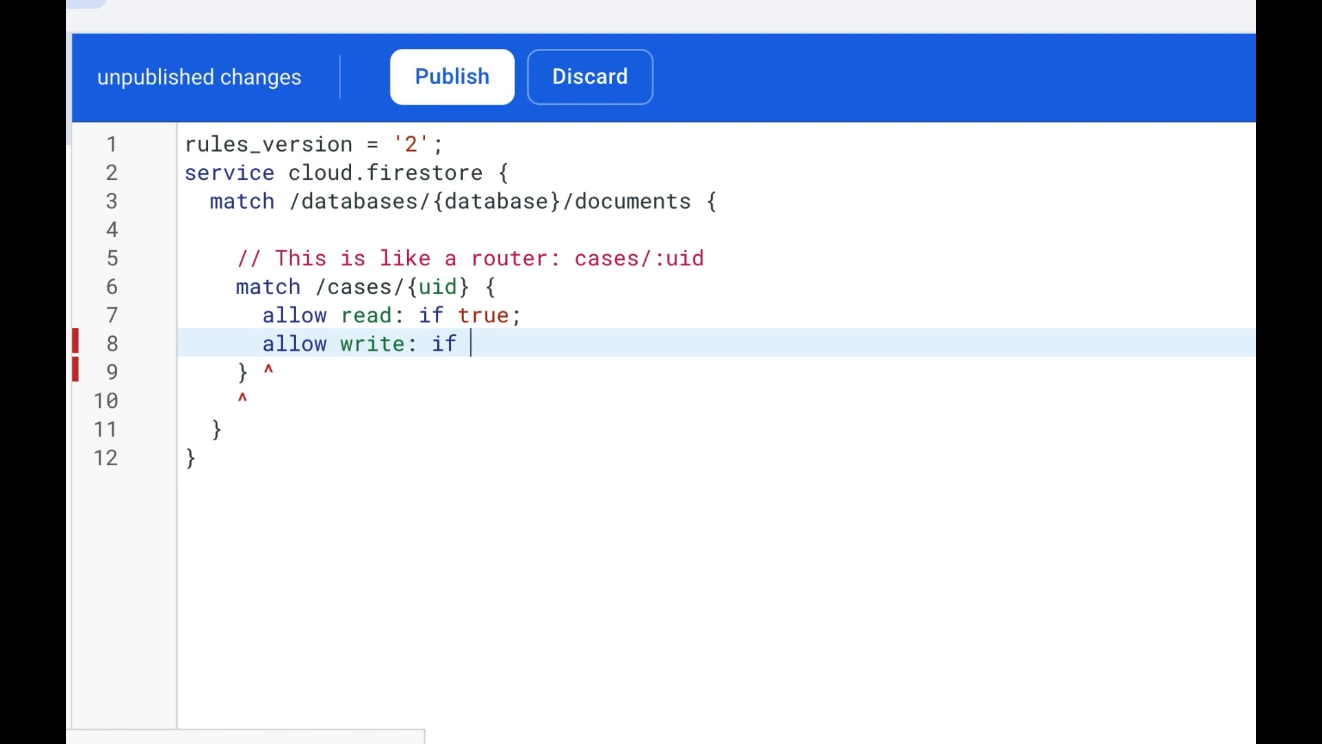
text(request.auth.uid =)
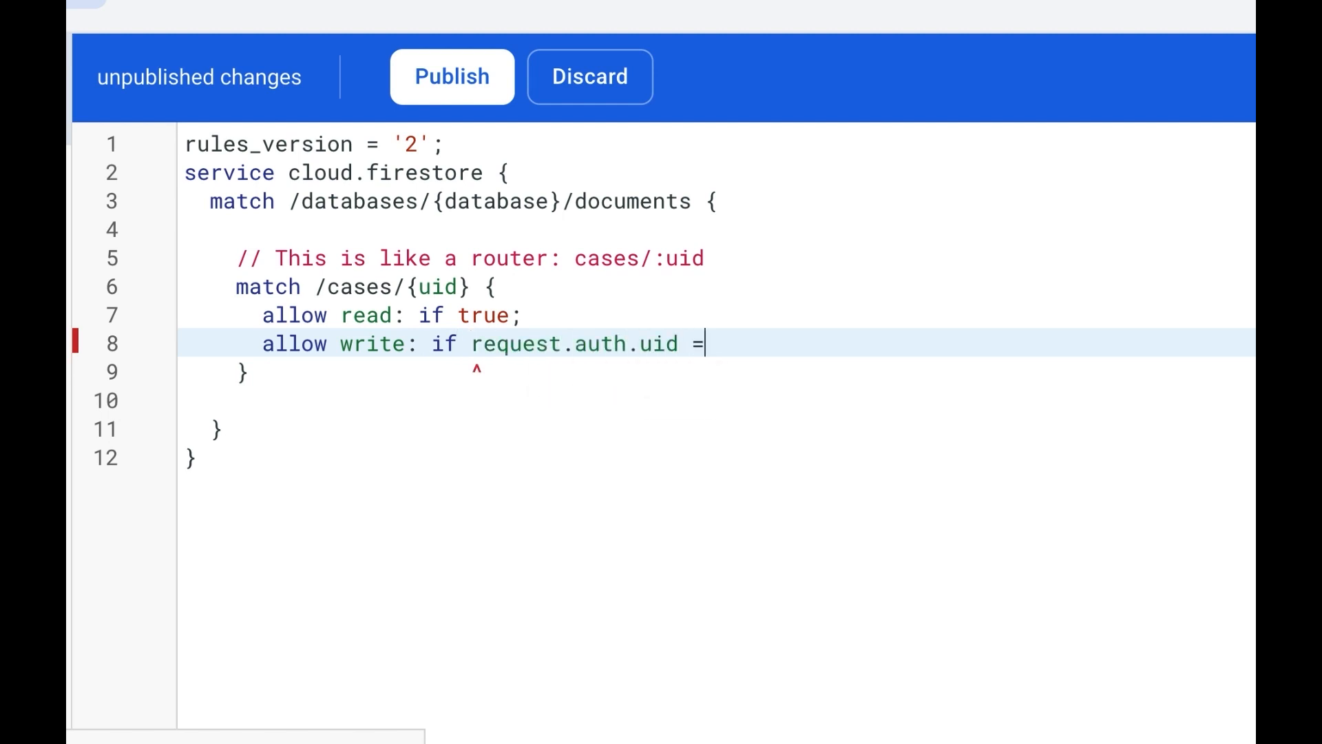
text(= uid;)
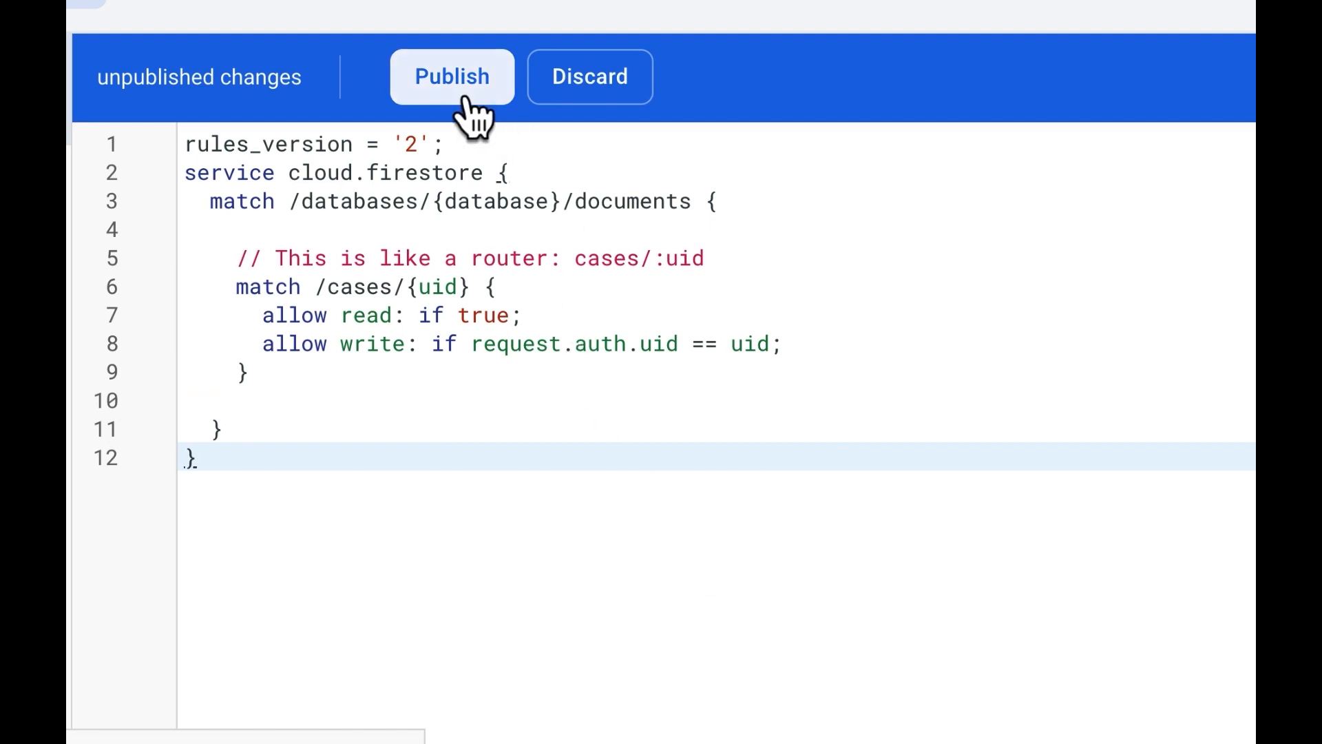
click(452, 77)
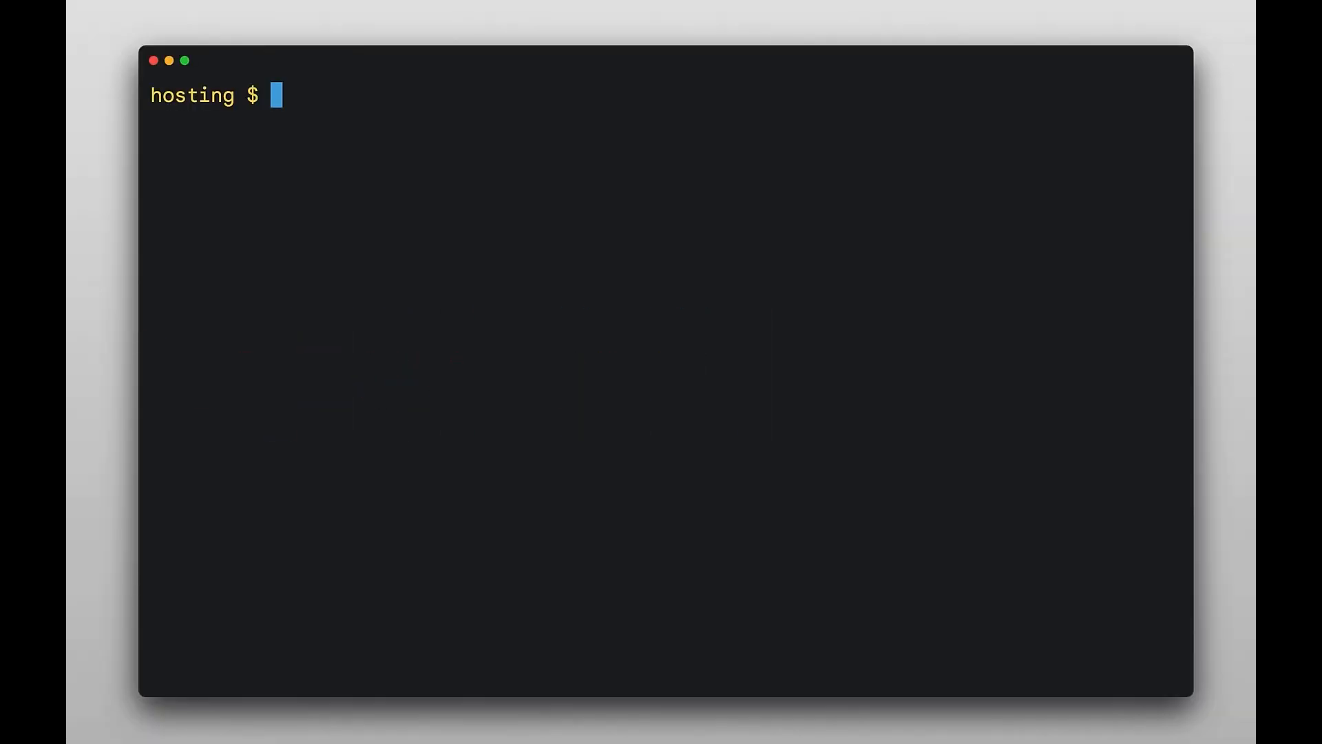
Run a firebase deploy command from the hosting prompt and review its output.
text(fireb)
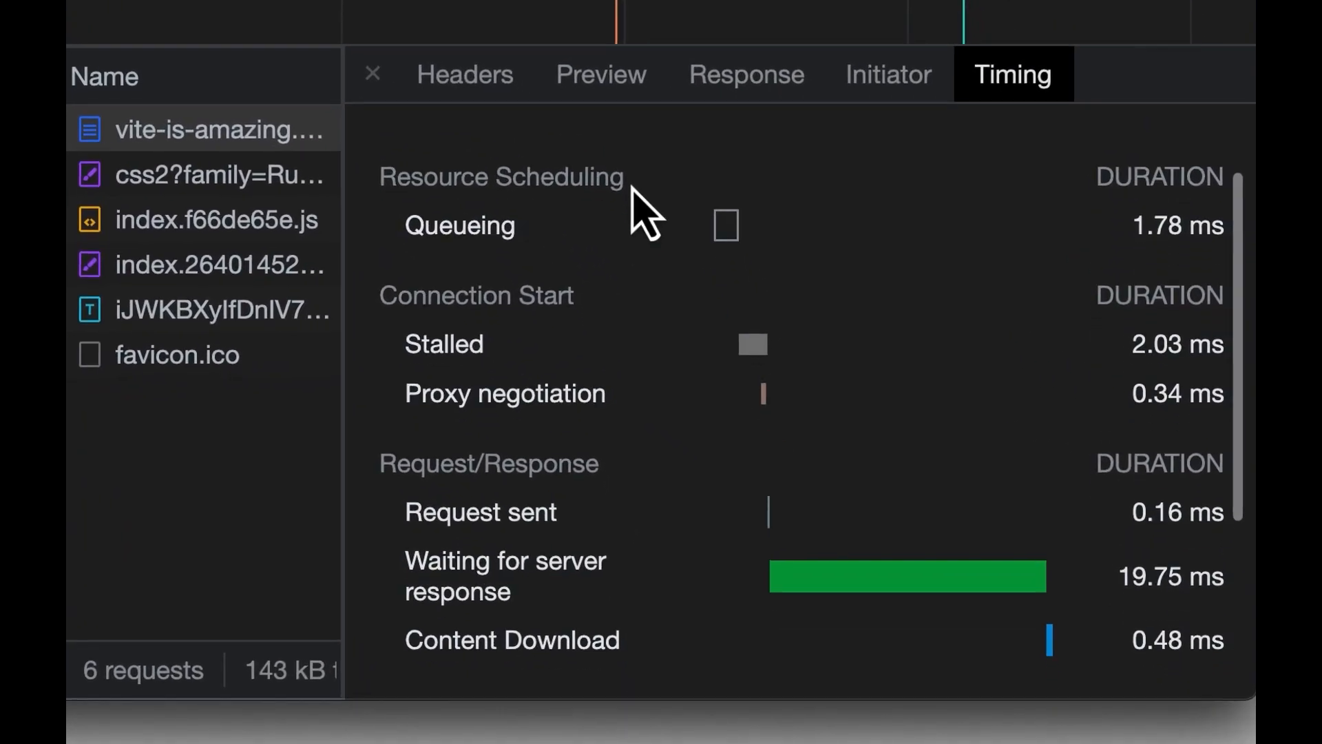
scroll(down, 3)
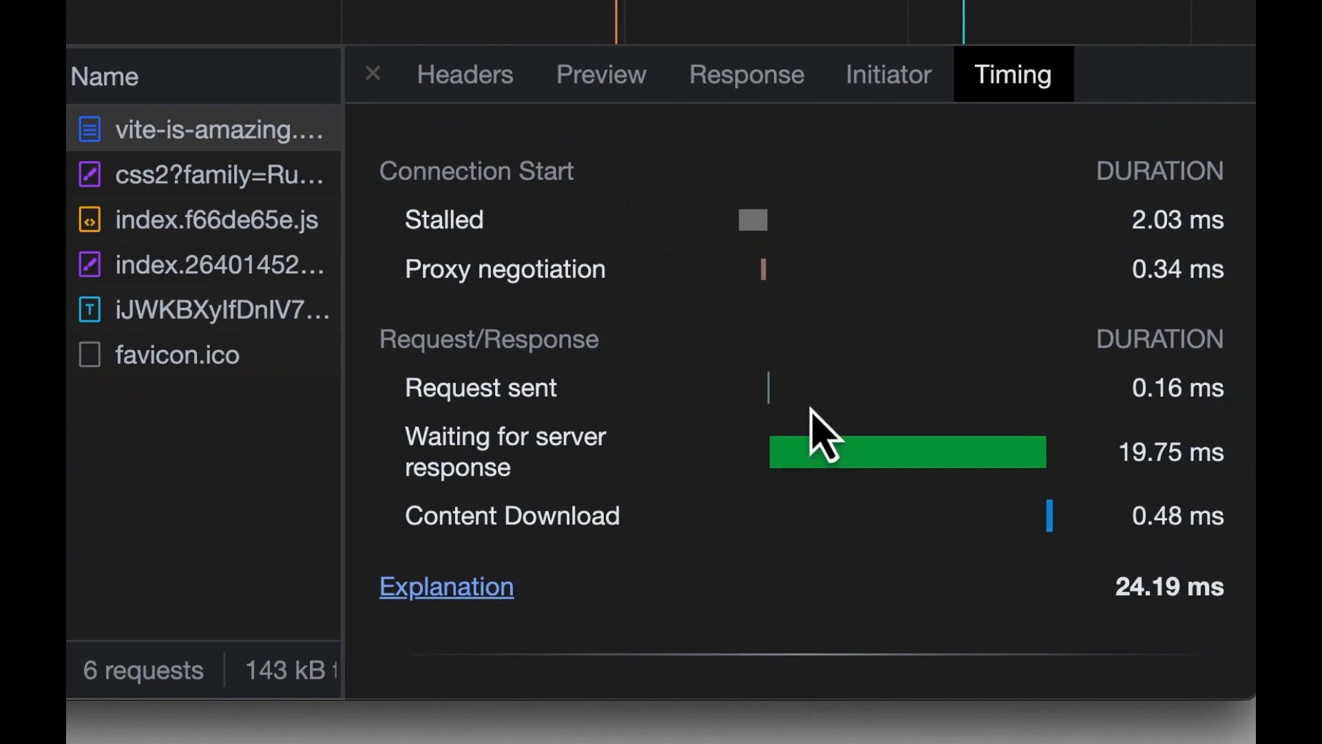